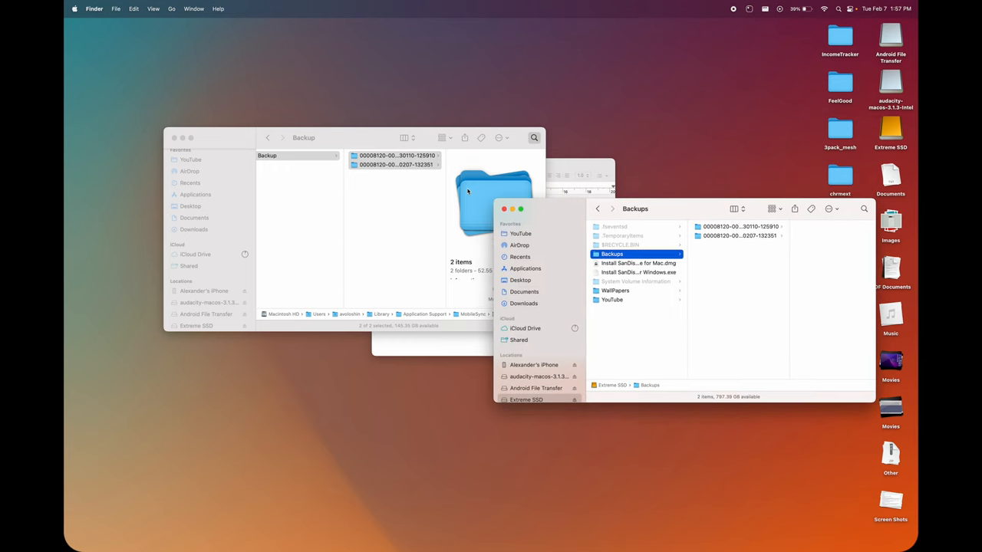
Step: Delete both iPhone backup folders from the Mac's MobileSync Backup folder
click(376, 161)
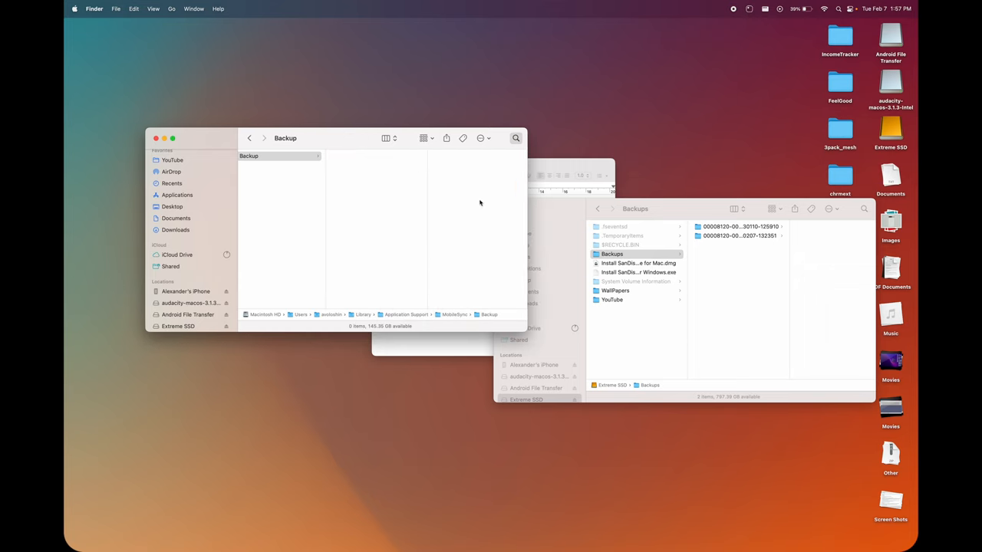
mouse_move(493, 221)
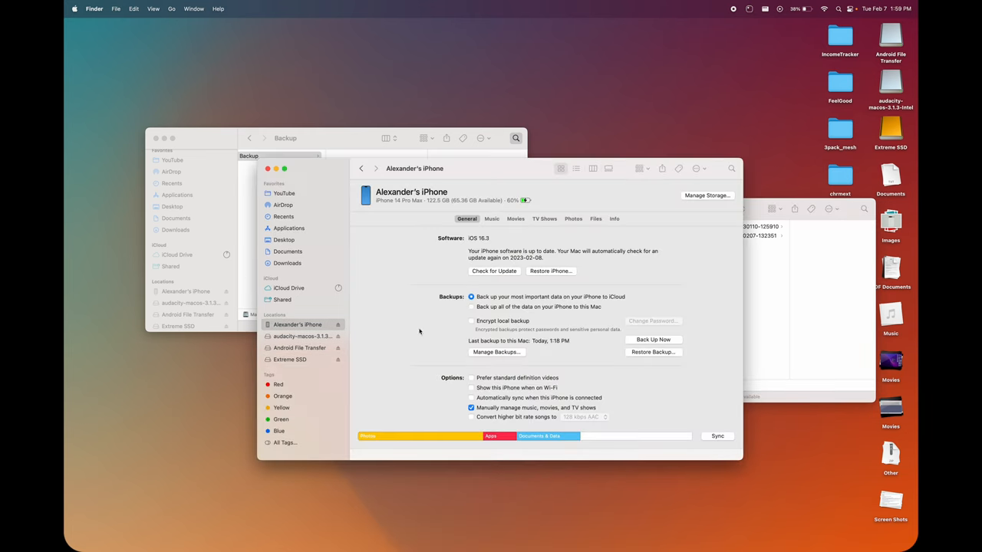
Step: Open Restore Backup for the iPhone to see which backups are available
click(652, 352)
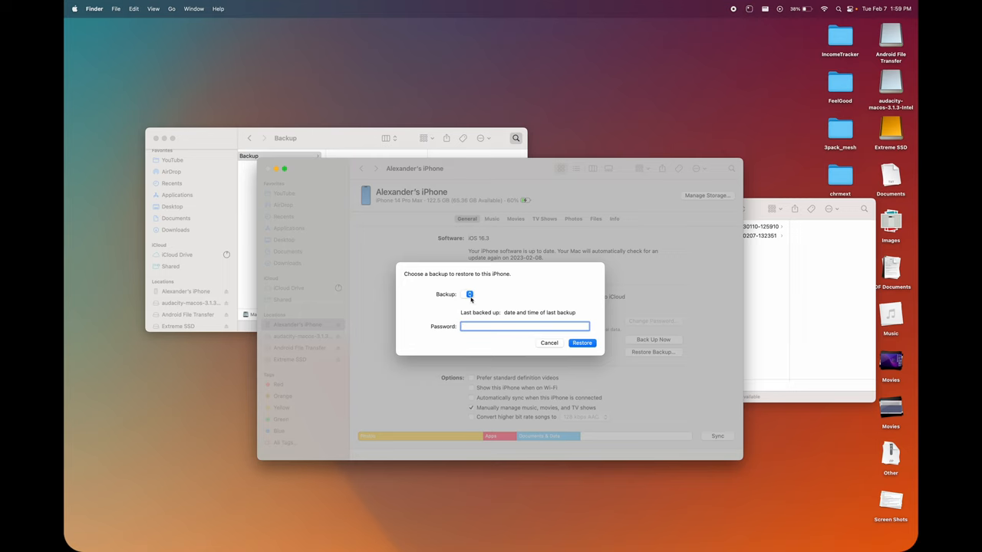
mouse_move(417, 128)
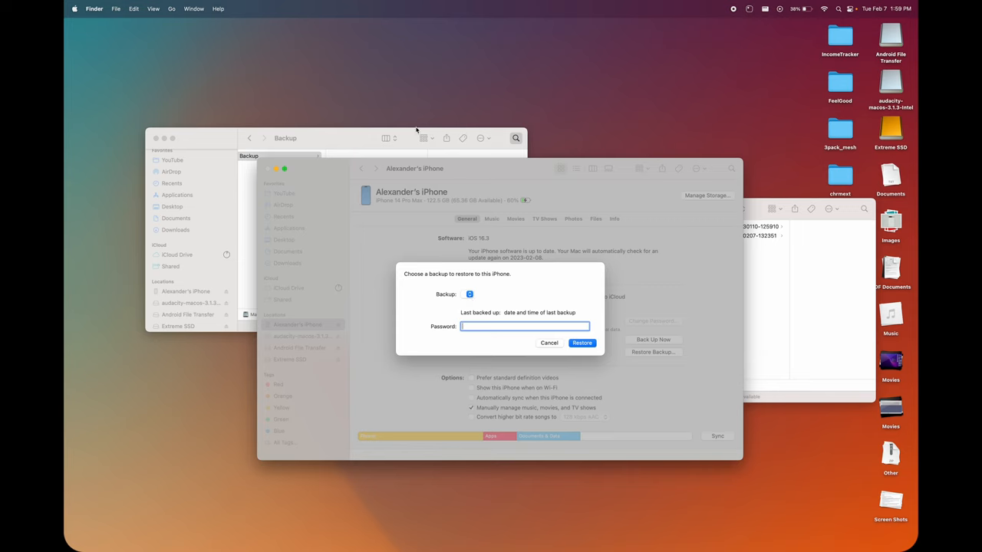